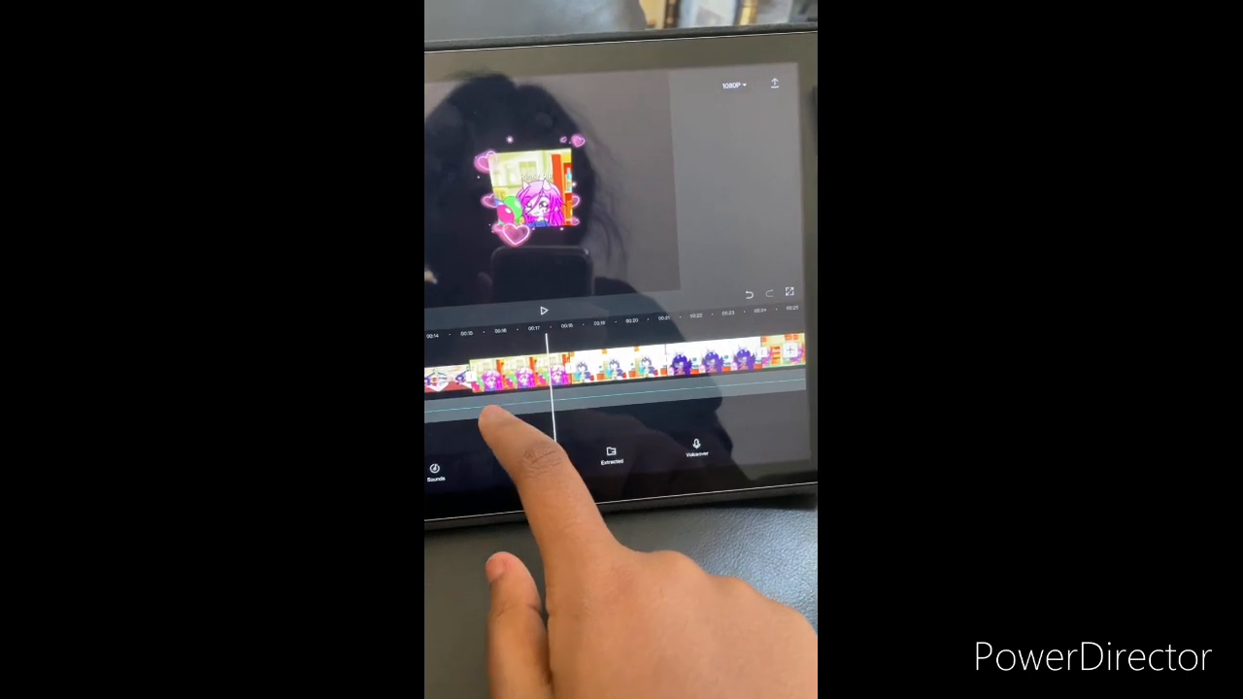
Select a gacha video clip on the timeline for editing
click(524, 379)
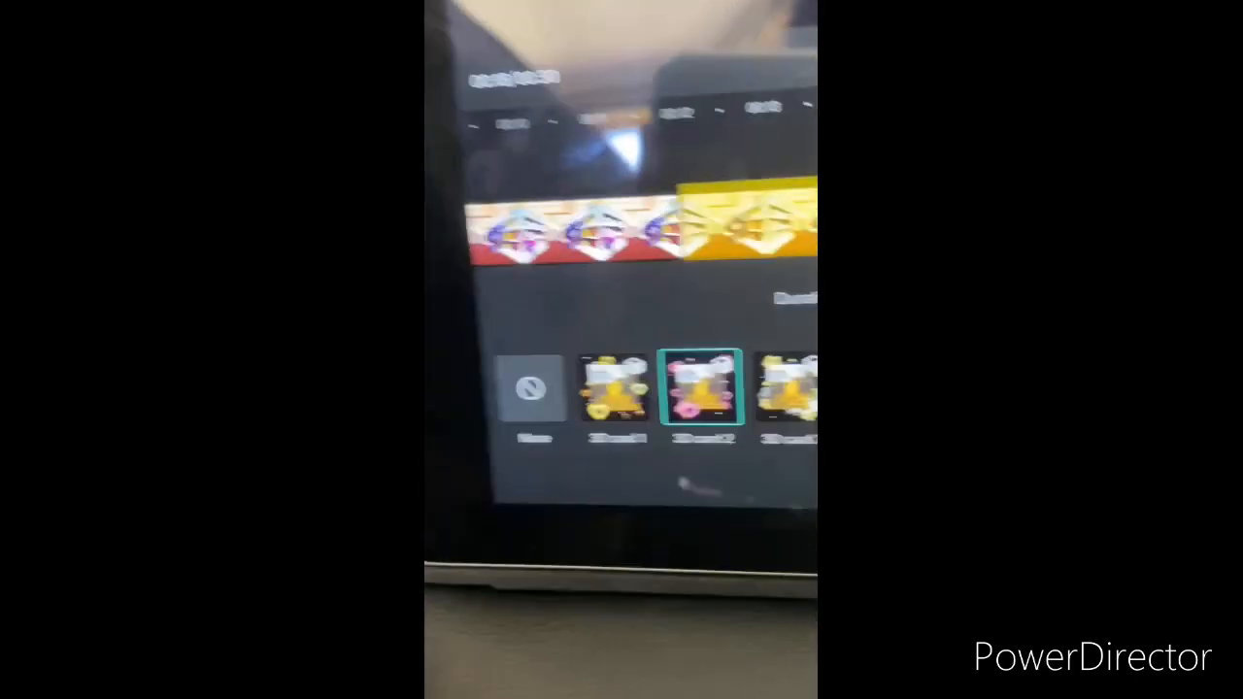
Apply the 3D card 2 combo animation preset to the selected clip
click(696, 388)
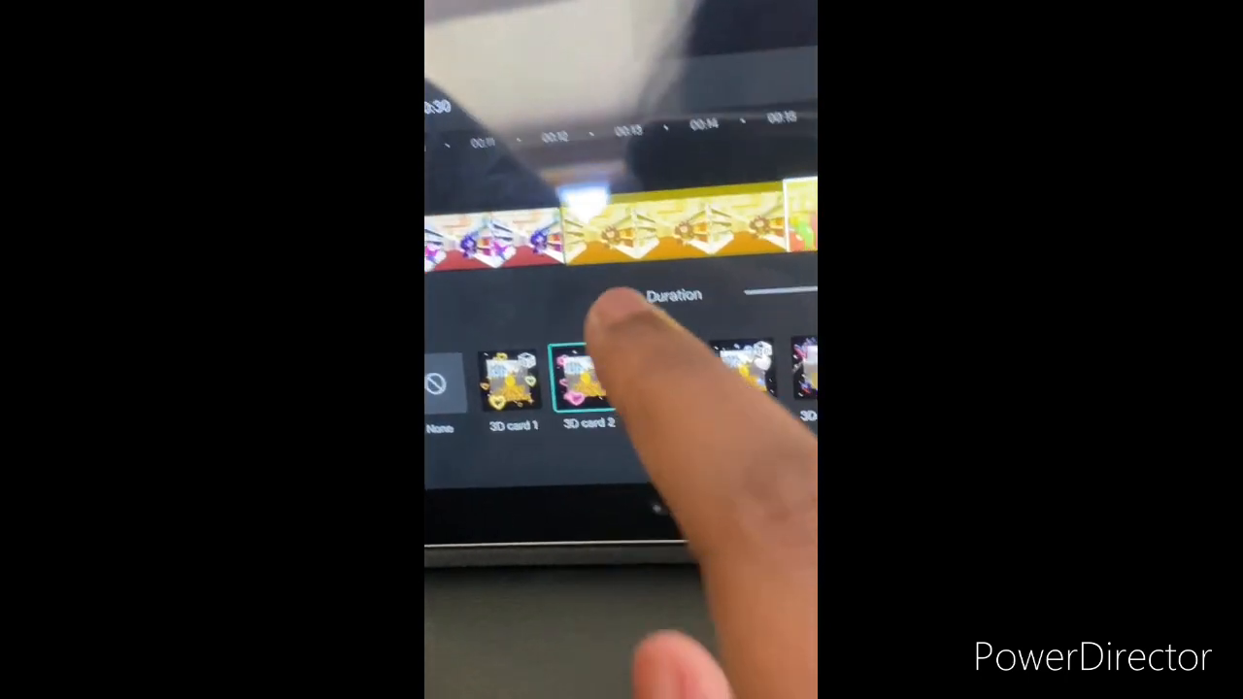
scroll(left, 3)
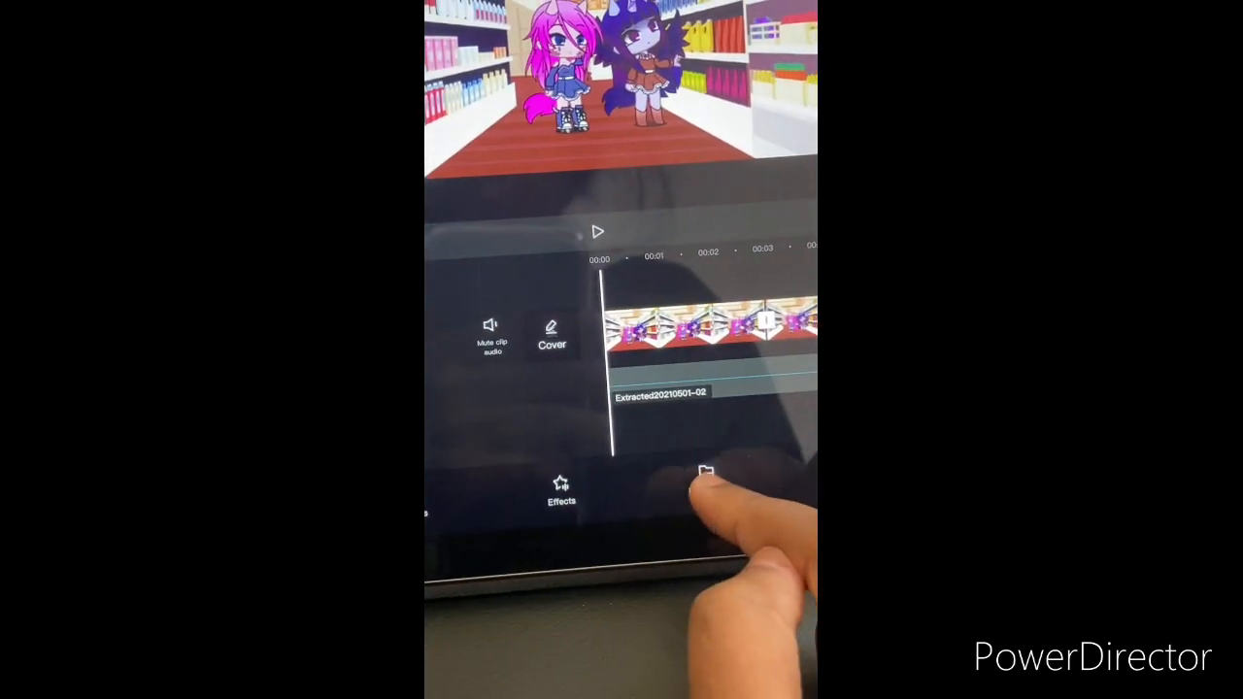
Bring up the Extracted audio gallery to import sound only from a gacha video
click(707, 476)
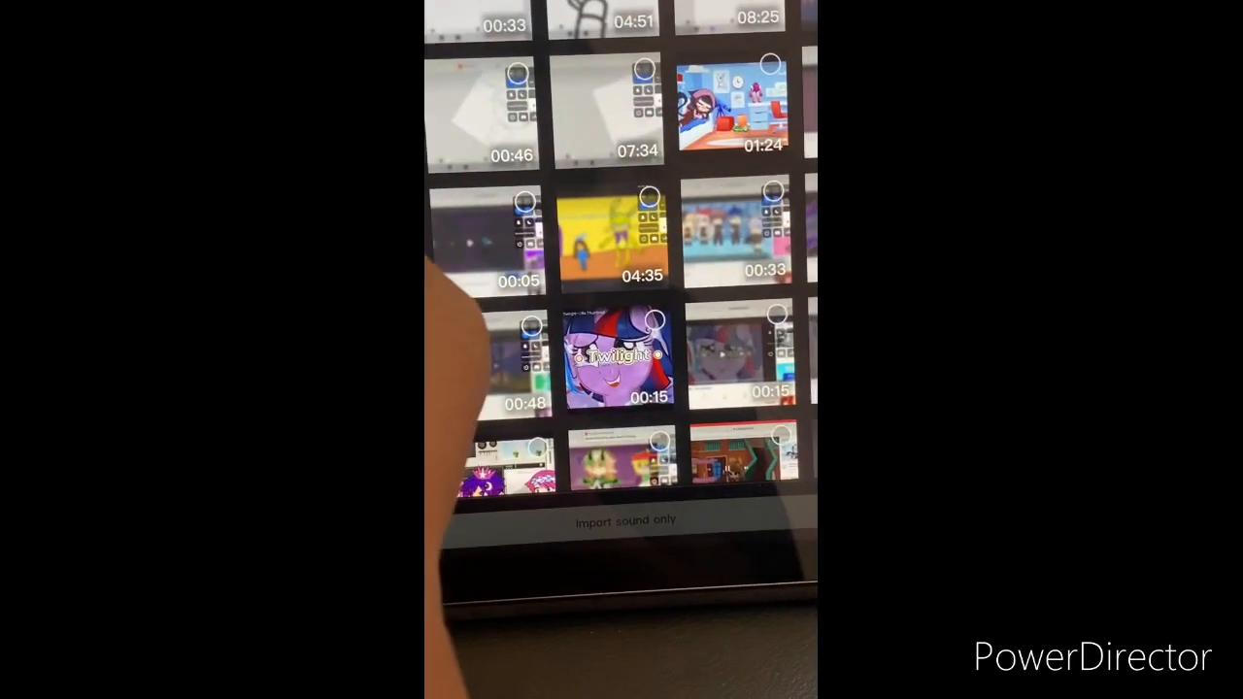